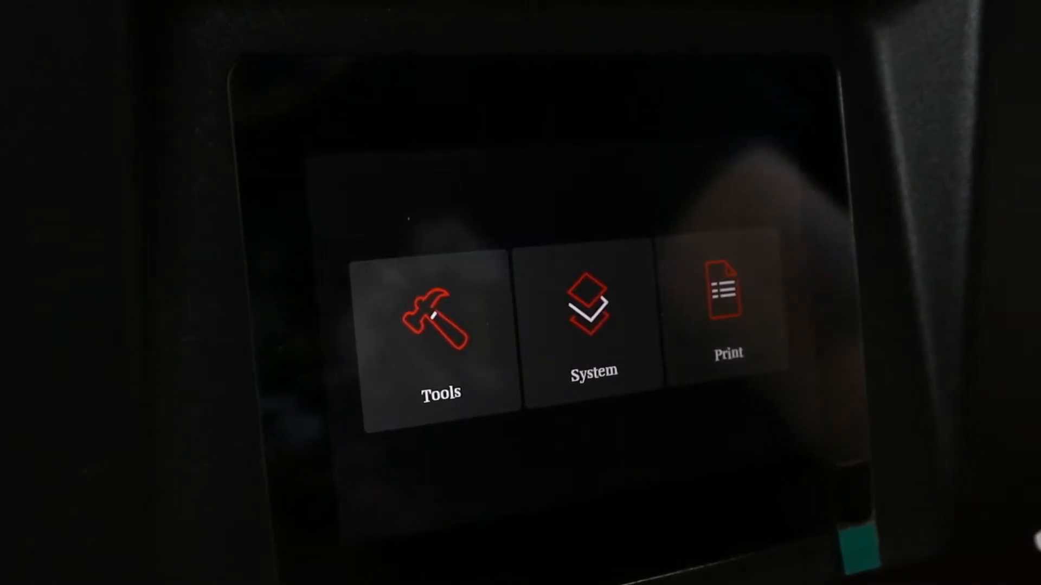
Step: Go to Tools and choose Manual to get the 'Home first, then manually adjust Z axis' prompt
left_click(440, 325)
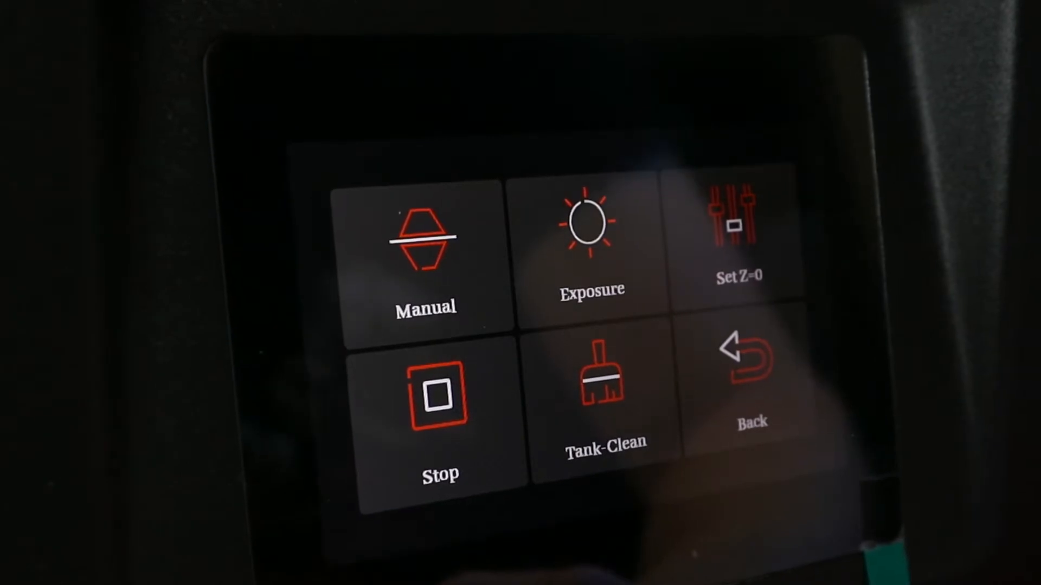
left_click(739, 239)
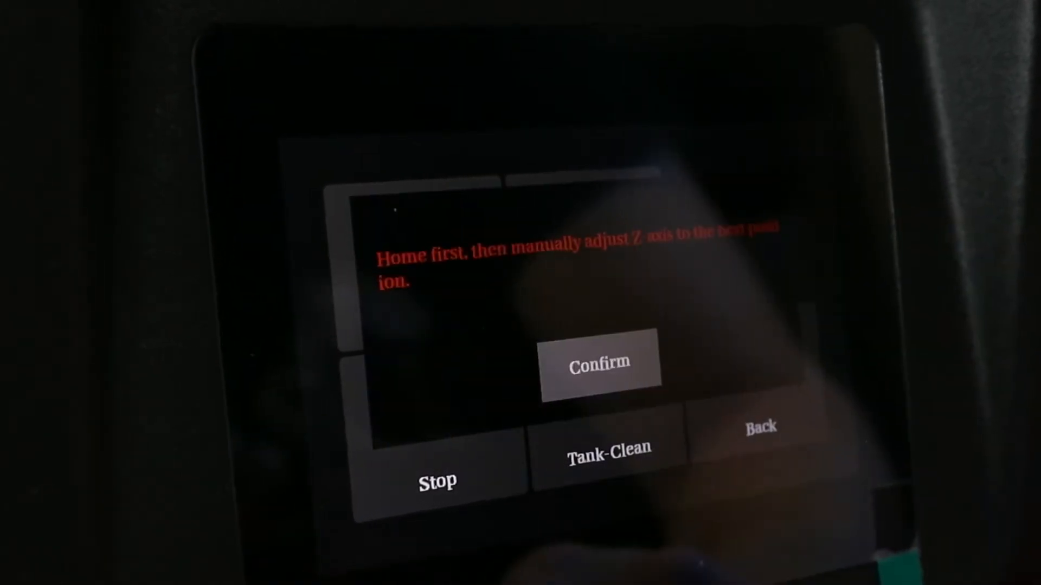